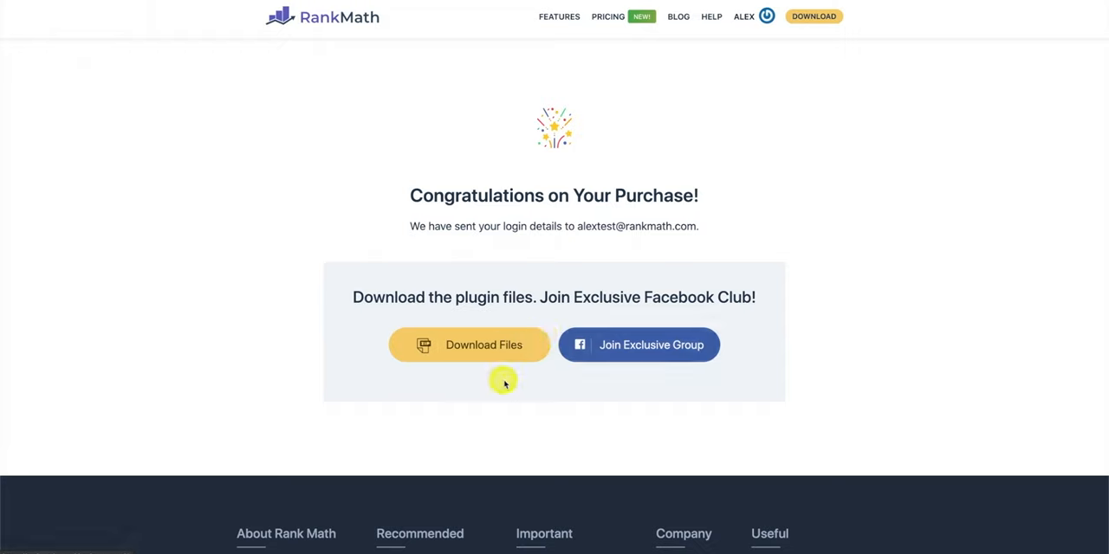
mouse_move(617, 368)
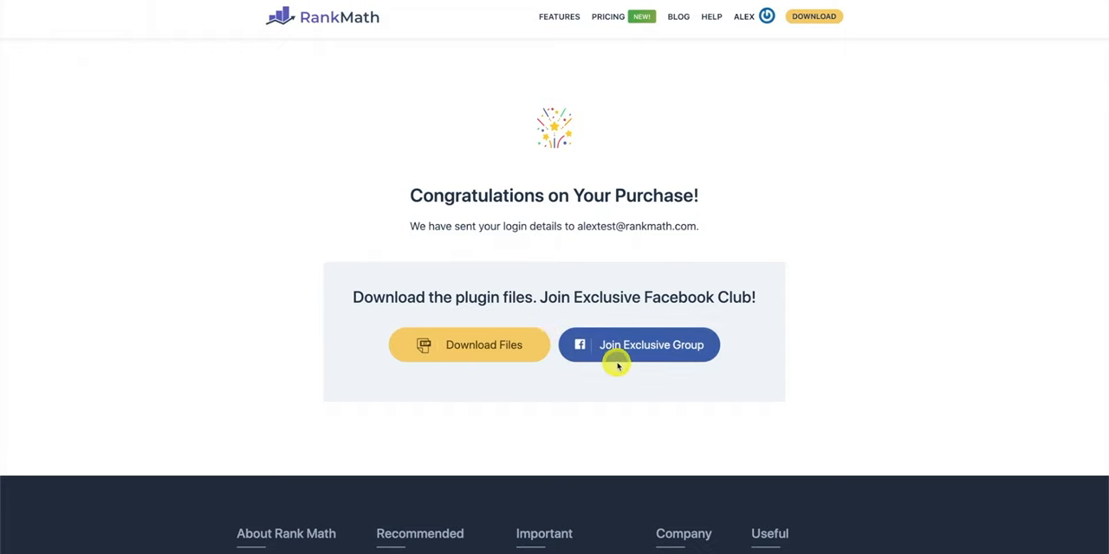
mouse_move(347, 397)
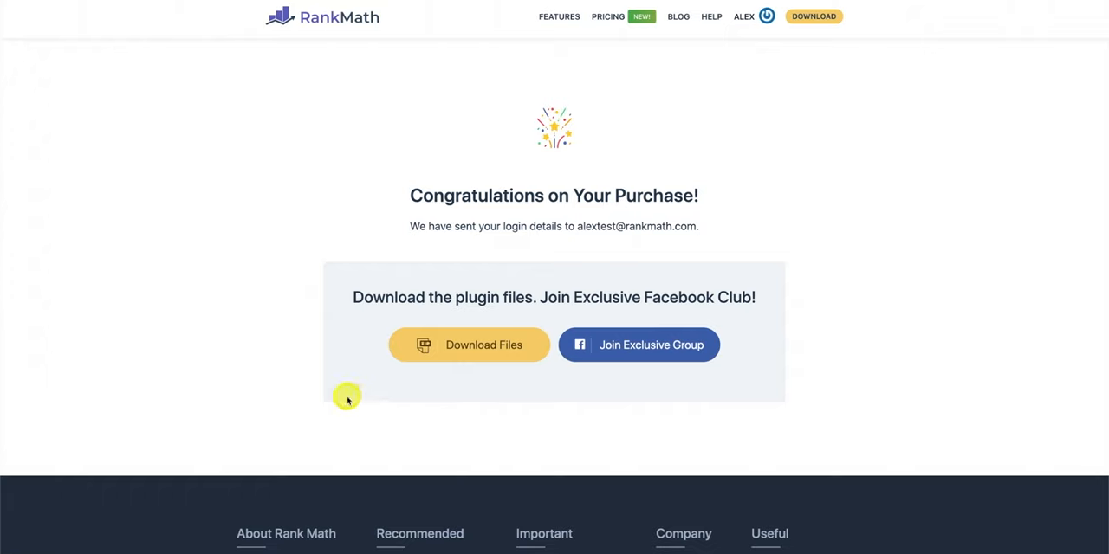
mouse_move(346, 396)
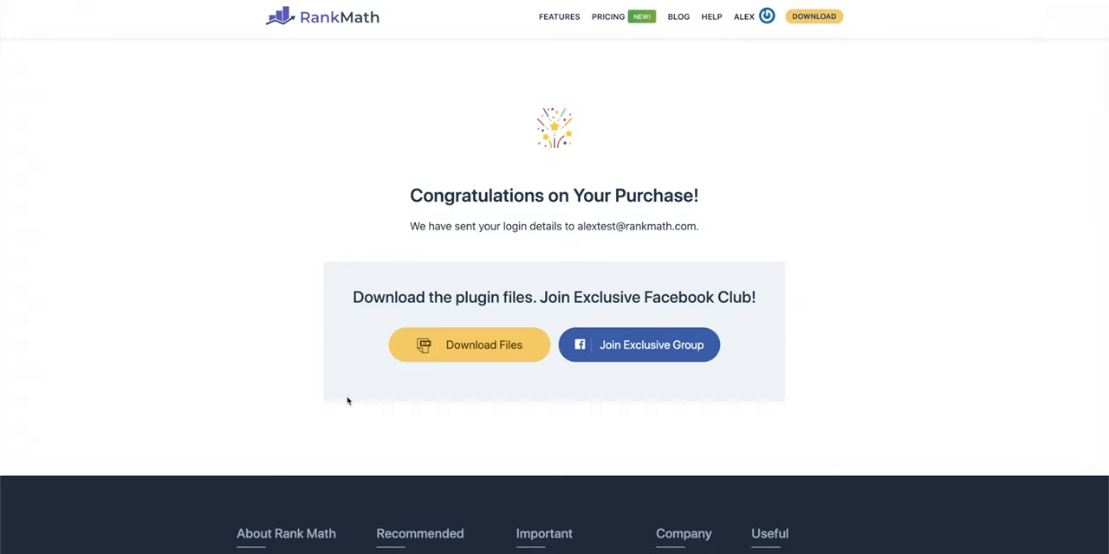
mouse_move(367, 319)
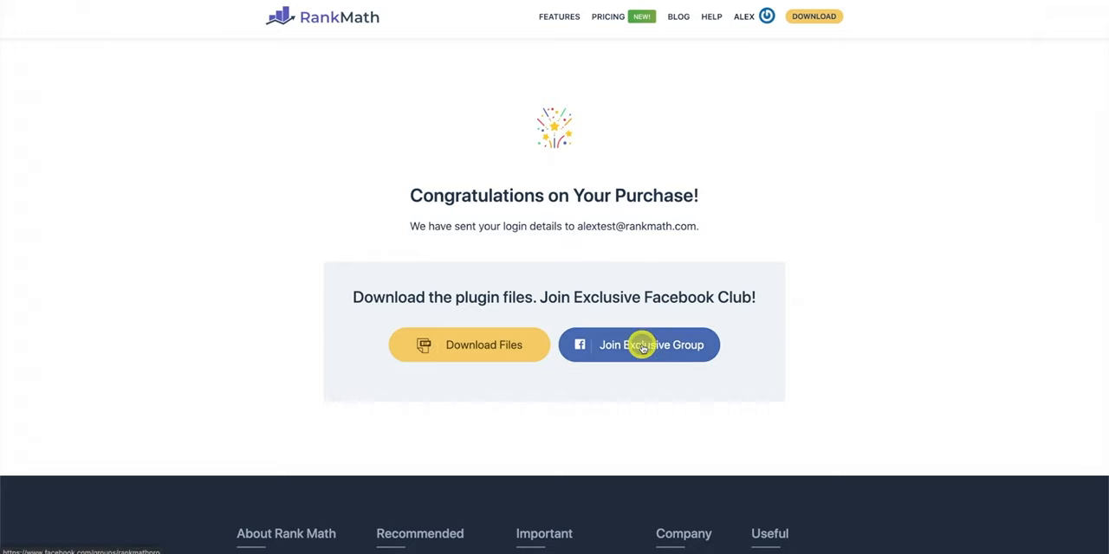
mouse_move(640, 345)
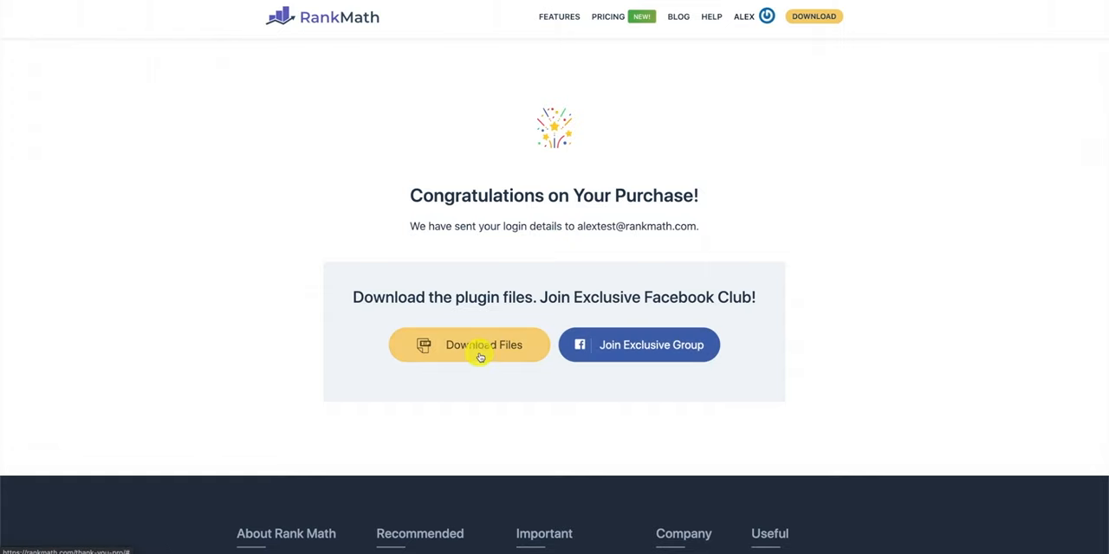
mouse_move(298, 328)
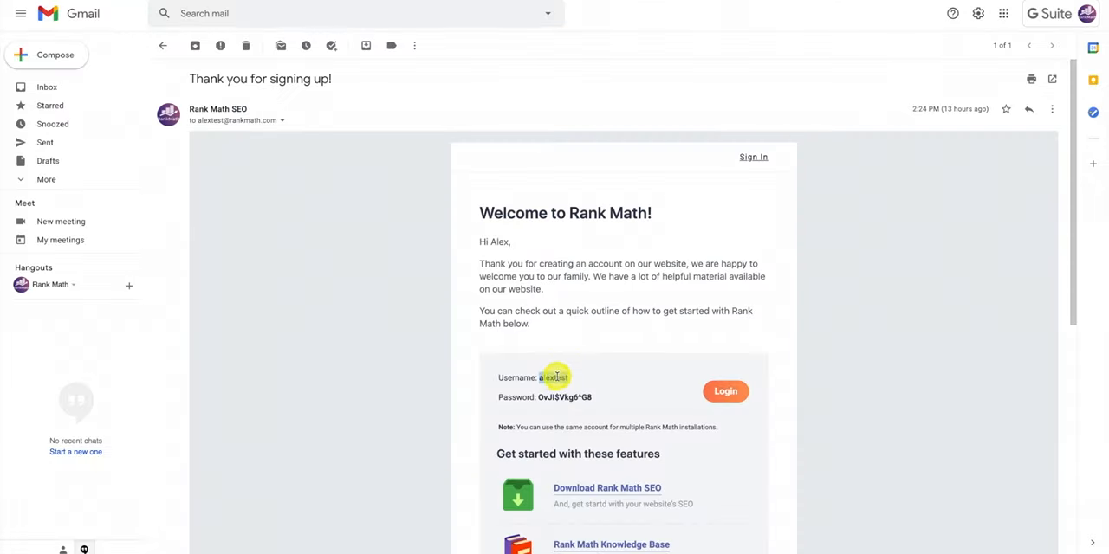
Select the account username listed in the Rank Math 'Thank you for signing up!' email
click(725, 391)
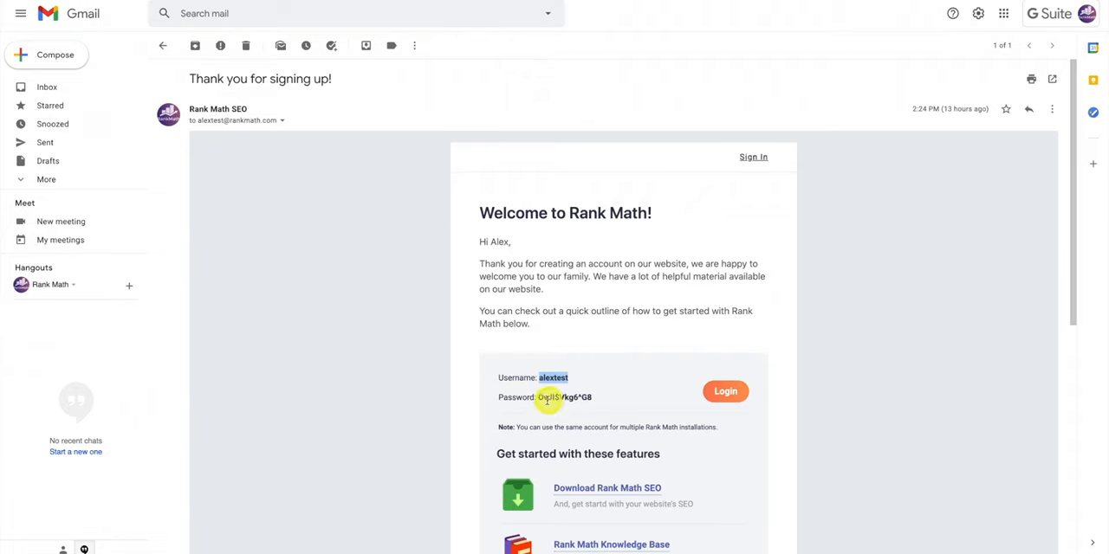
Sign in to the Rank Math account with the username and password
click(724, 392)
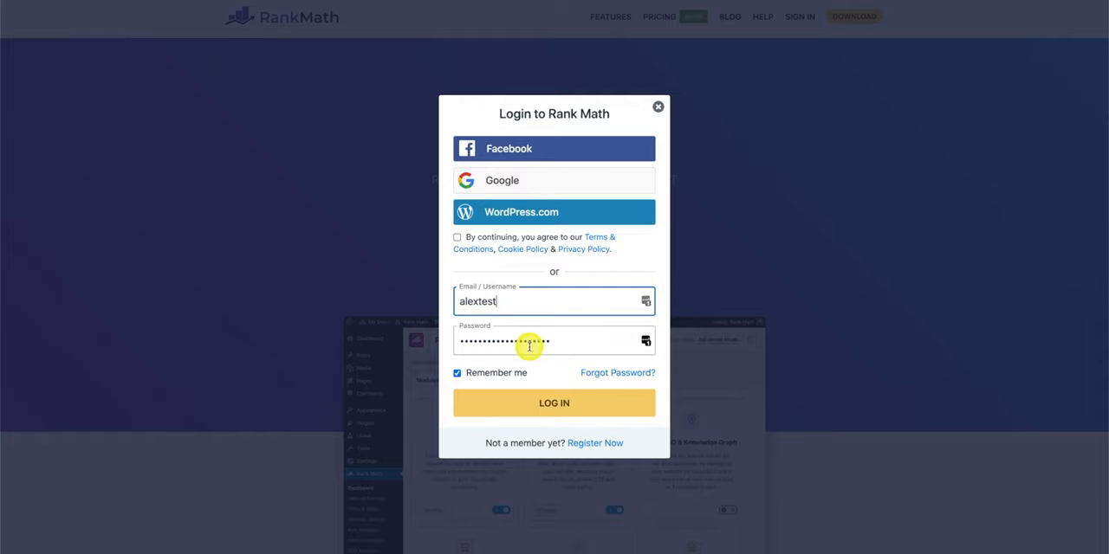
click(554, 402)
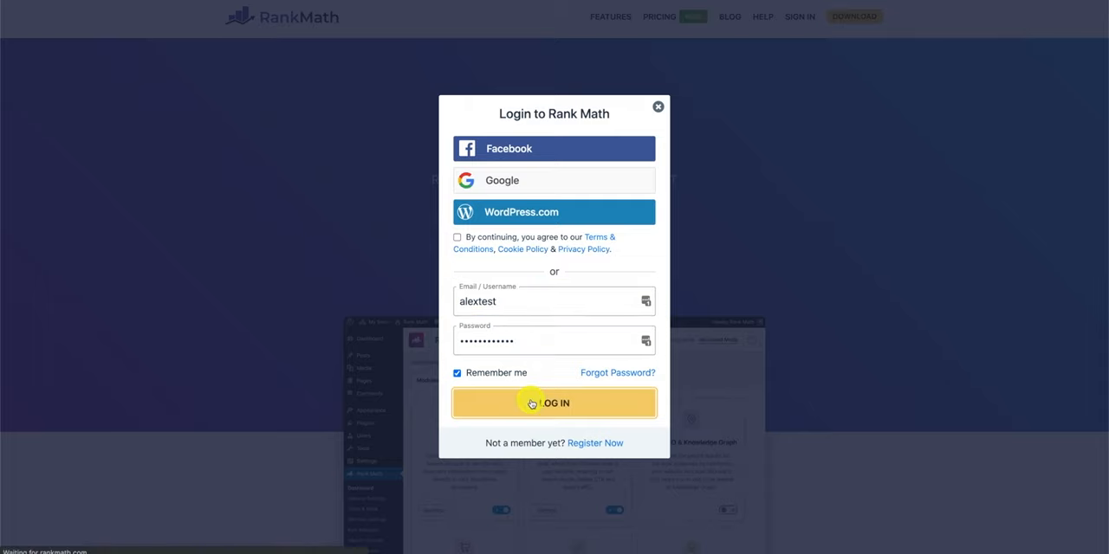
click(554, 402)
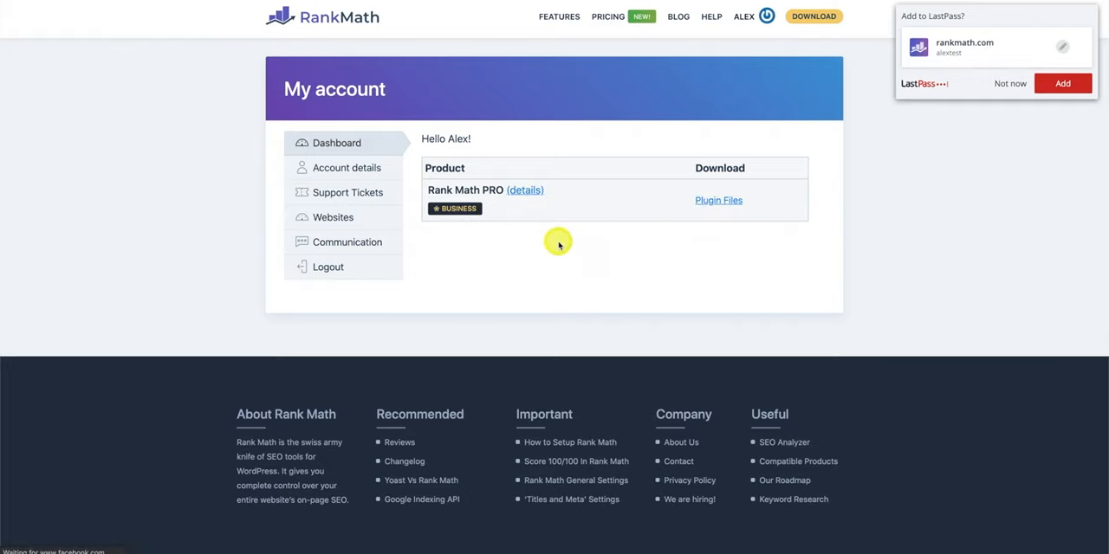
Download and save the Rank Math PRO plugin zip from Plugin Files
click(717, 201)
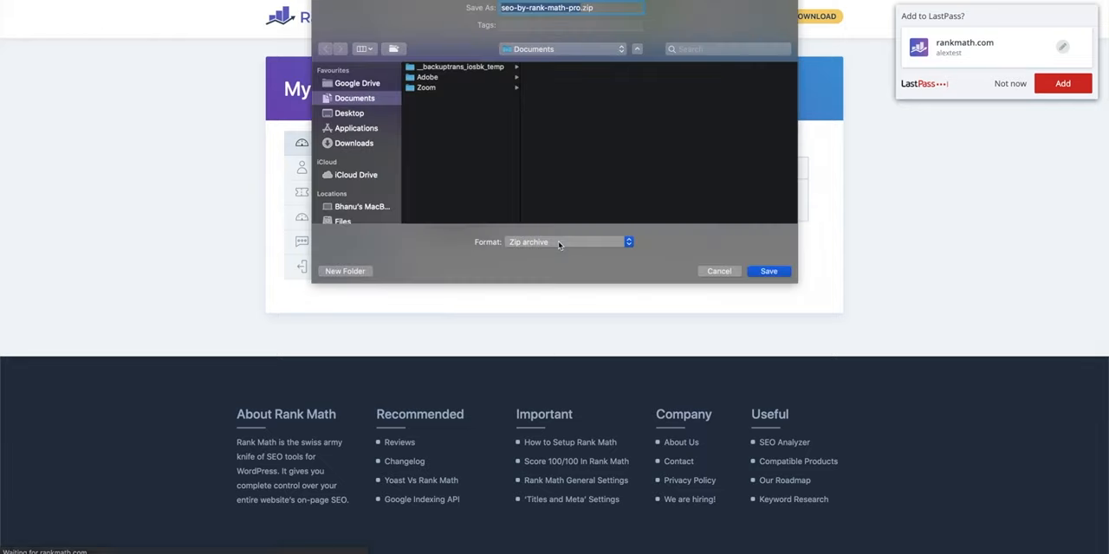
click(769, 270)
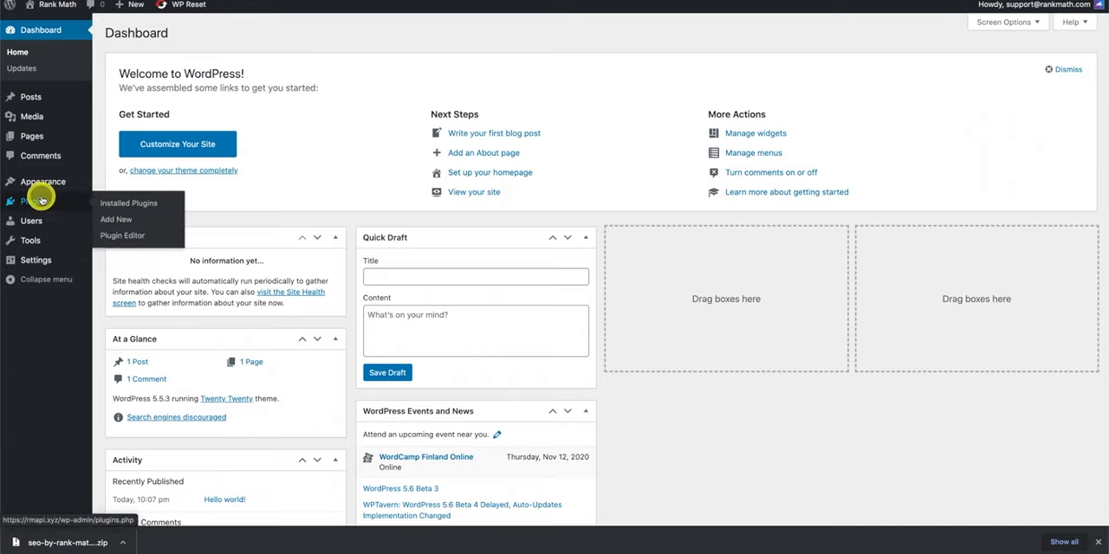
Reach the plugin upload form via Plugins > Add New > Upload Plugin
click(115, 219)
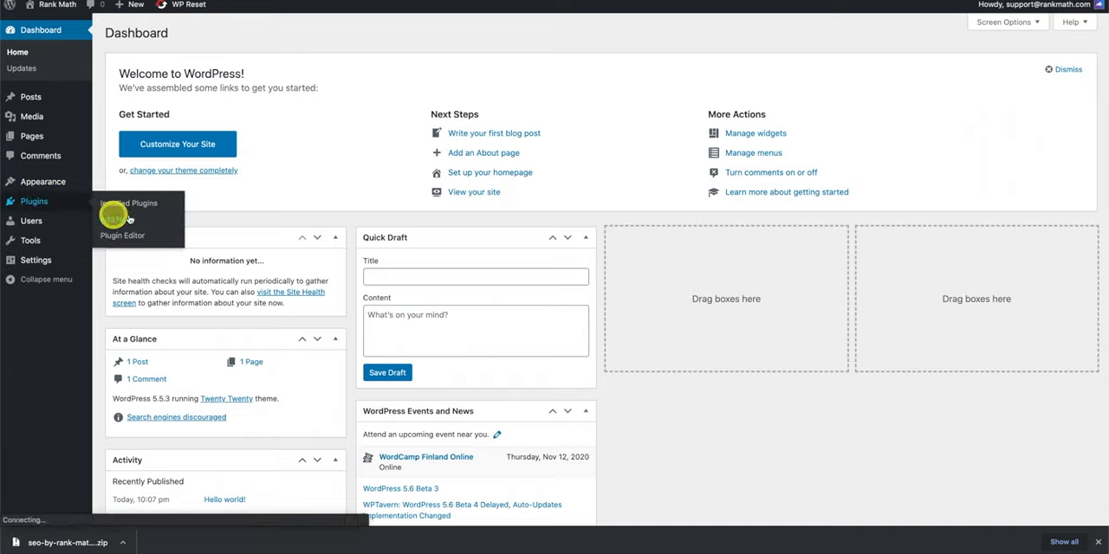
click(129, 203)
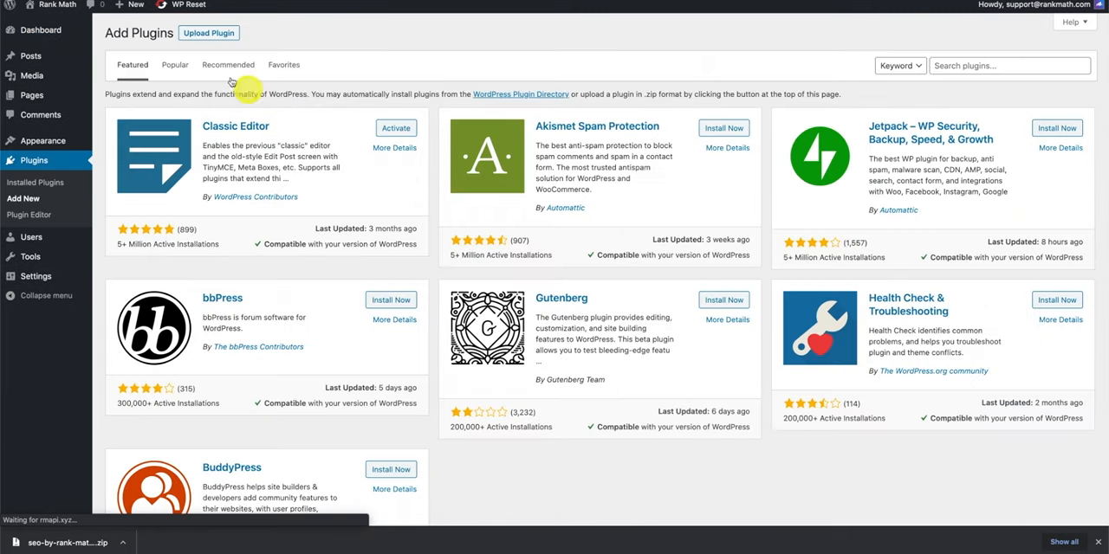
click(208, 33)
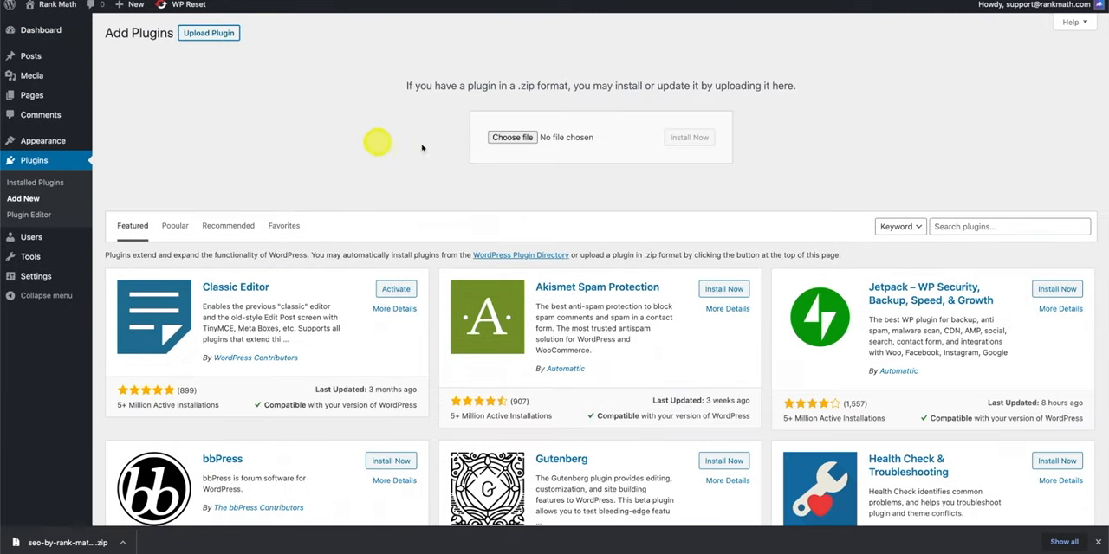
Choose seo-by-rank-math-pro.zip and install it as a new plugin
click(511, 137)
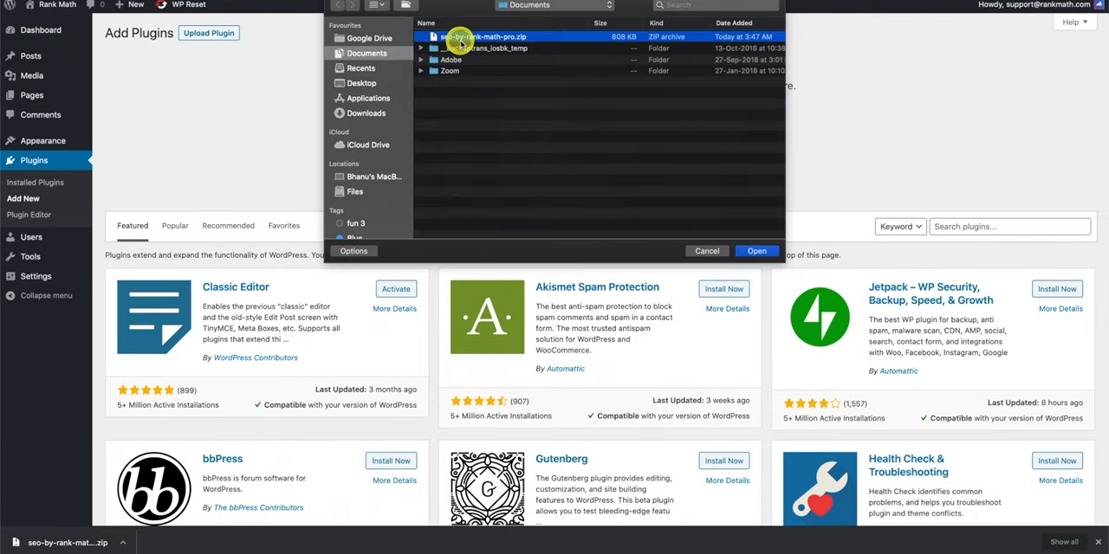
click(755, 249)
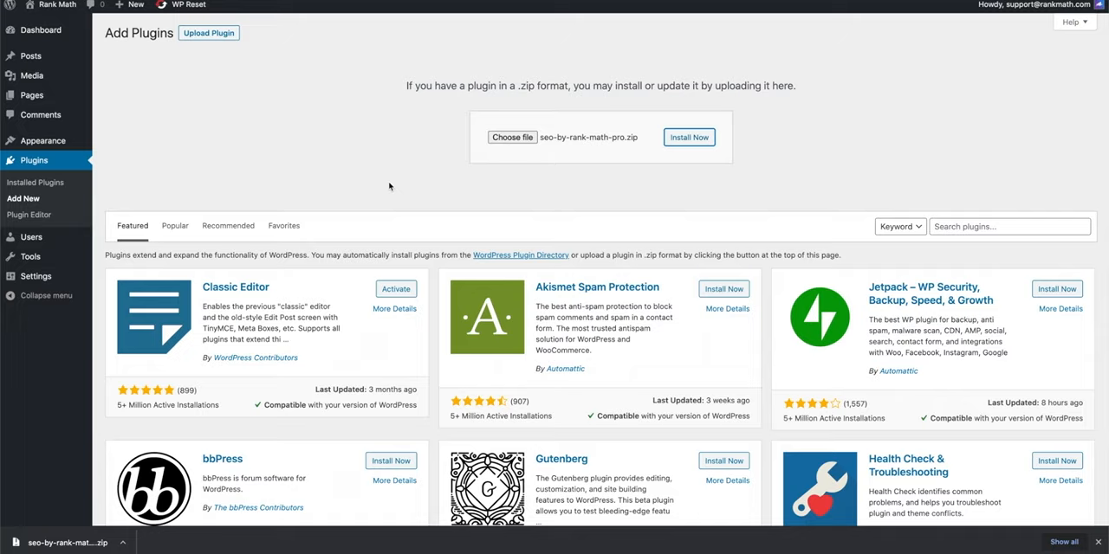
click(690, 137)
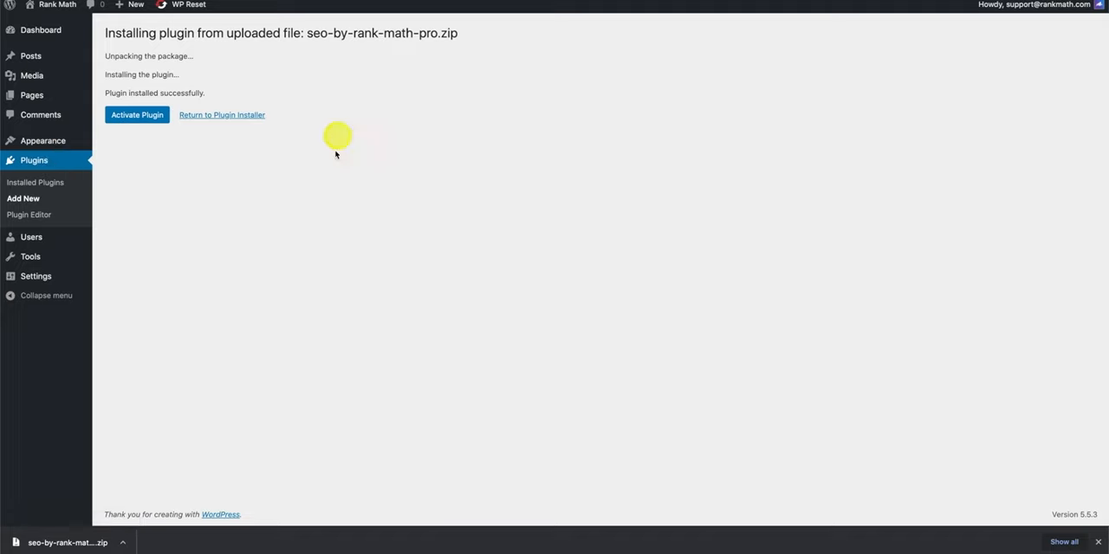
mouse_move(234, 227)
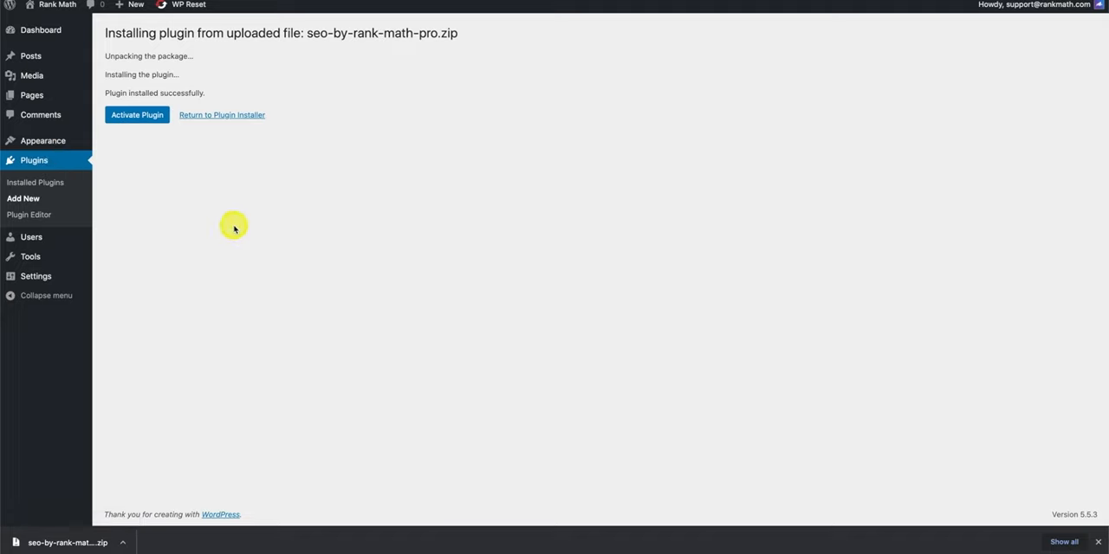
mouse_move(137, 115)
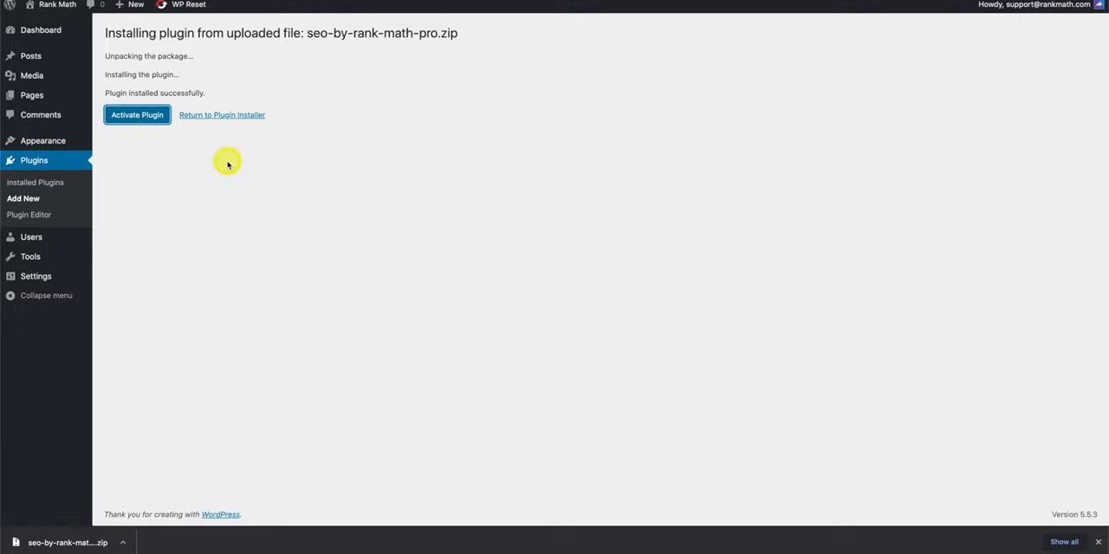
Activate the freshly installed Rank Math Pro plugin from the installation success page
click(137, 115)
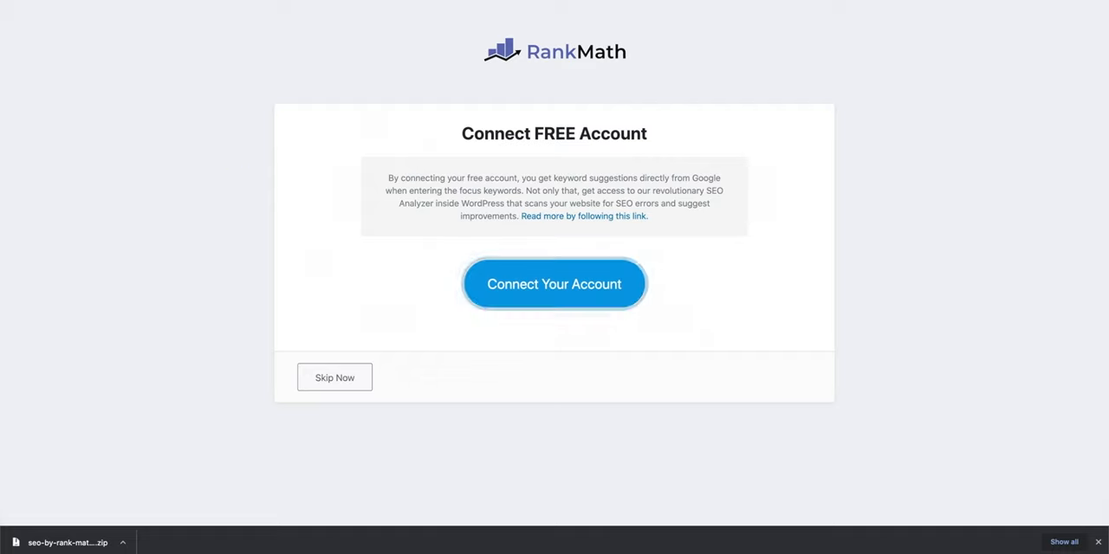
Connect the Rank Math account, approve activation on this site and return to the setup wizard
click(555, 284)
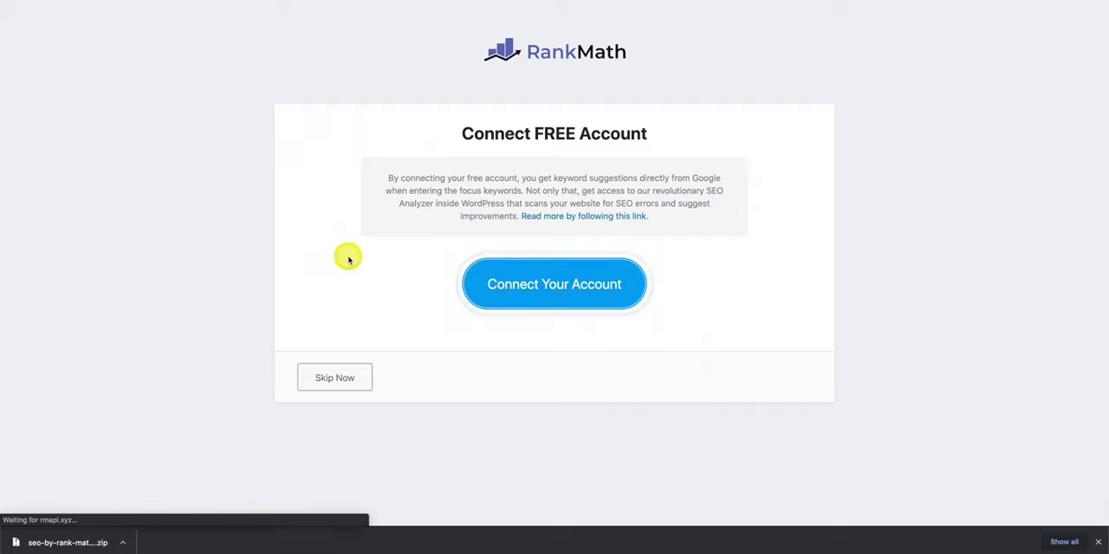
click(555, 284)
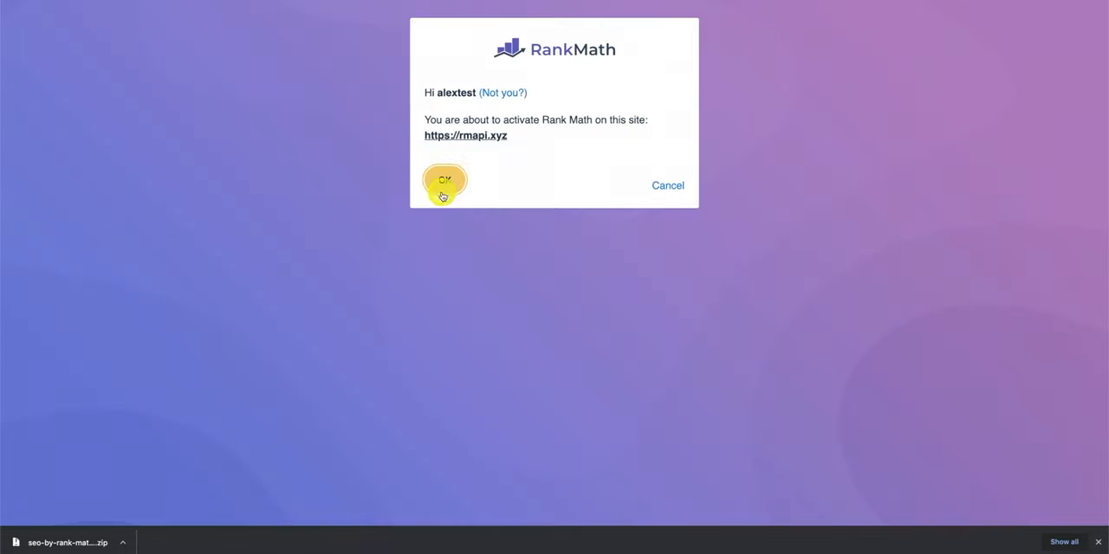
click(443, 183)
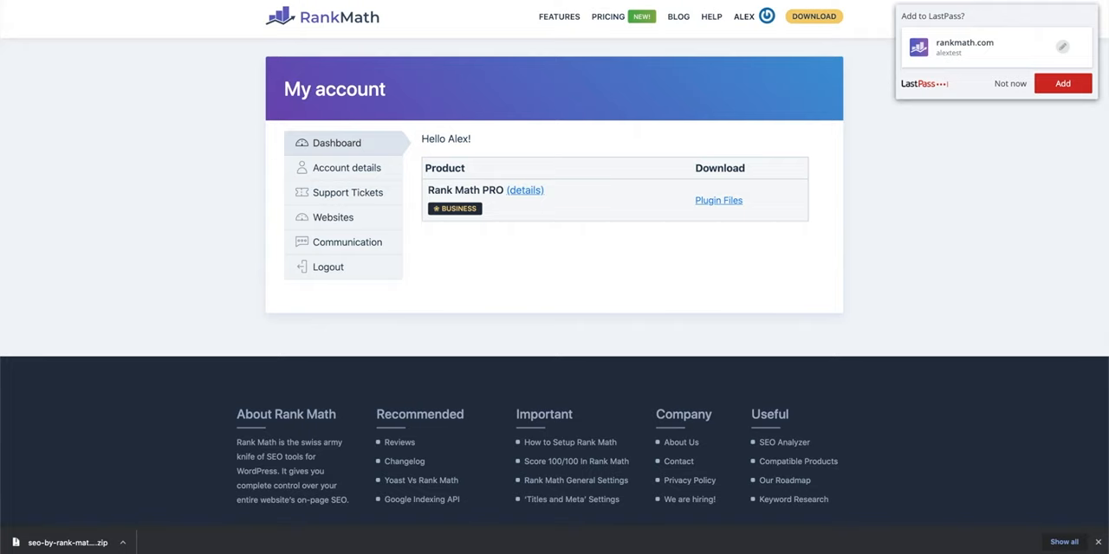
mouse_move(352, 192)
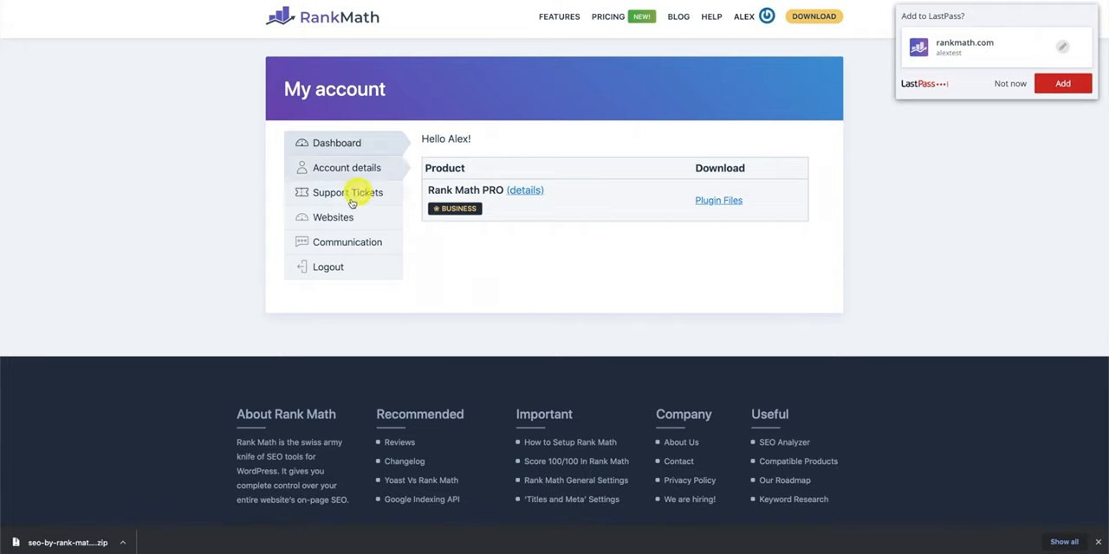
click(332, 218)
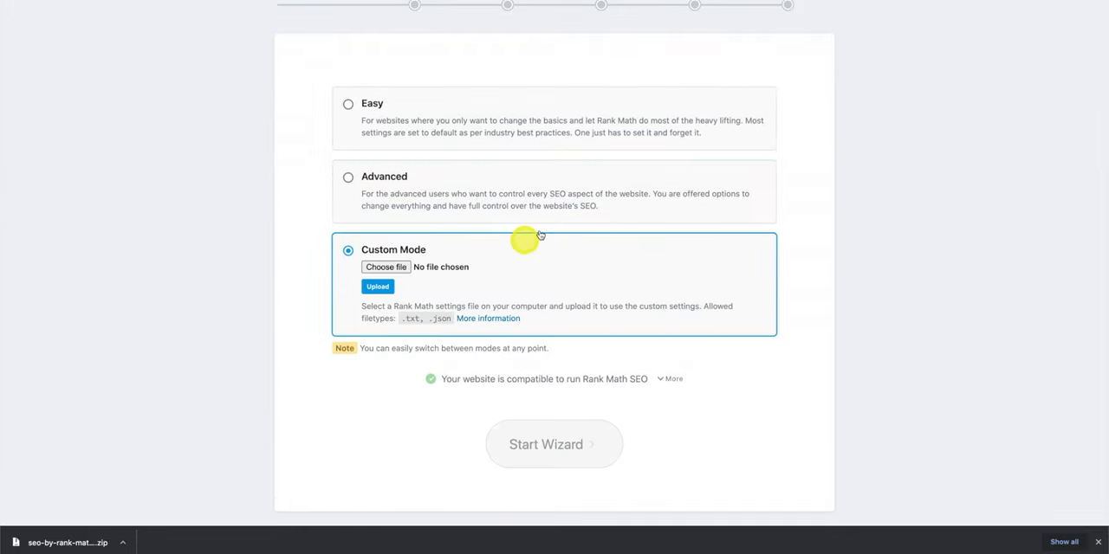
Use Return to dashboard in the wizard to reach the Rank Math SEO modules dashboard
scroll(down, 3)
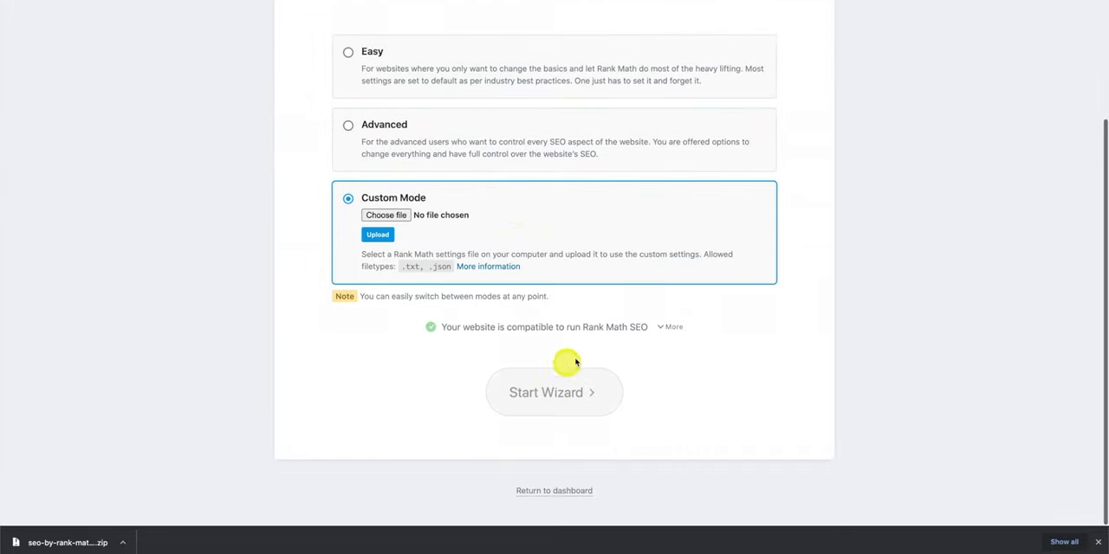
scroll(up, 3)
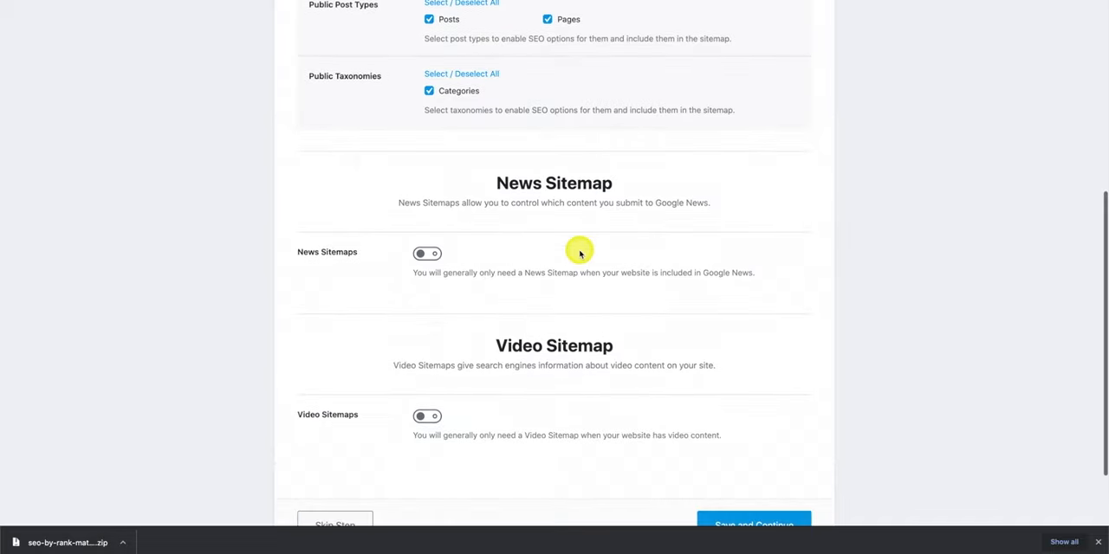
scroll(down, 3)
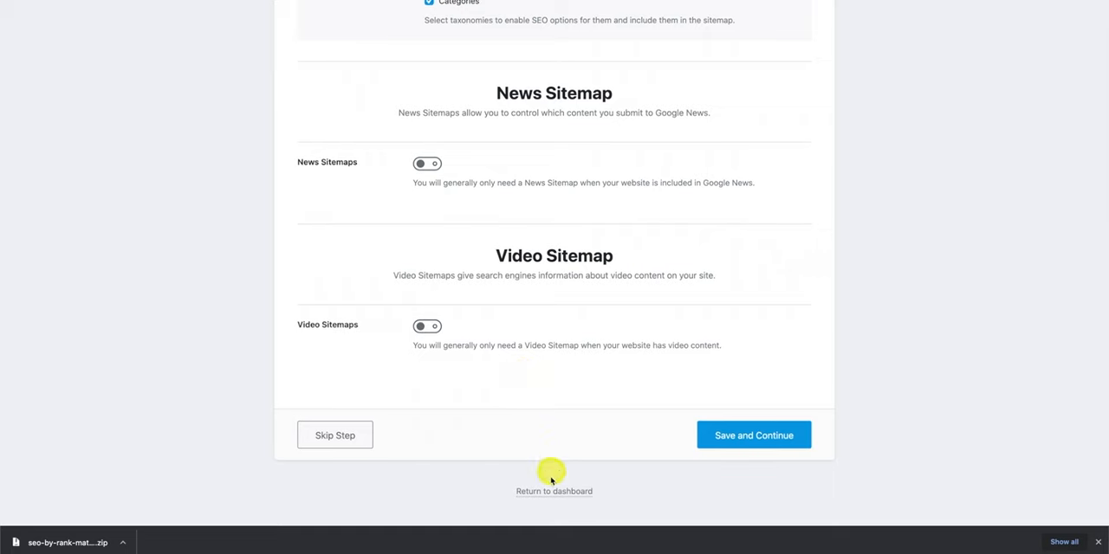
click(554, 492)
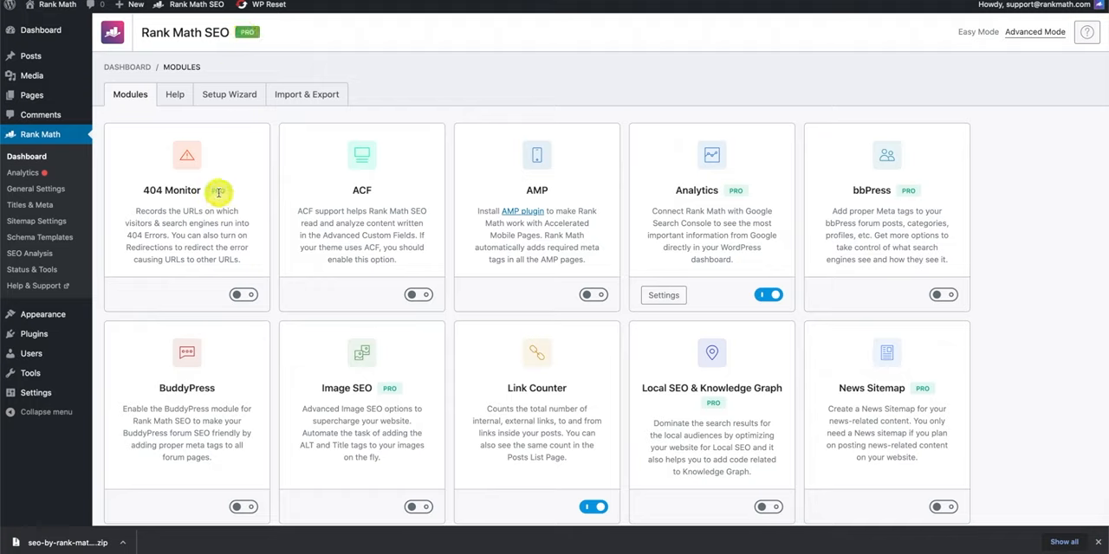
mouse_move(208, 246)
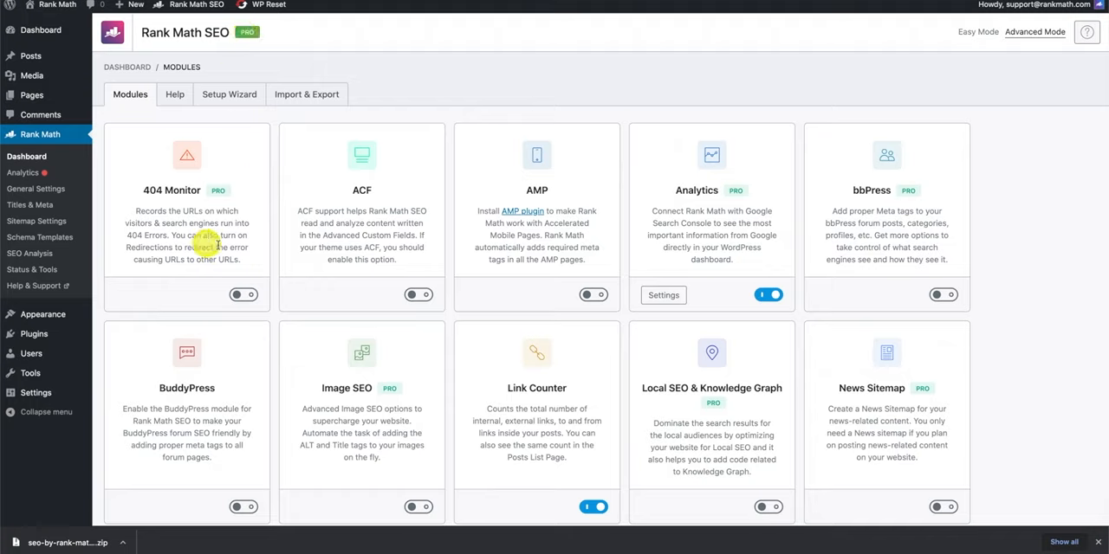
mouse_move(851, 242)
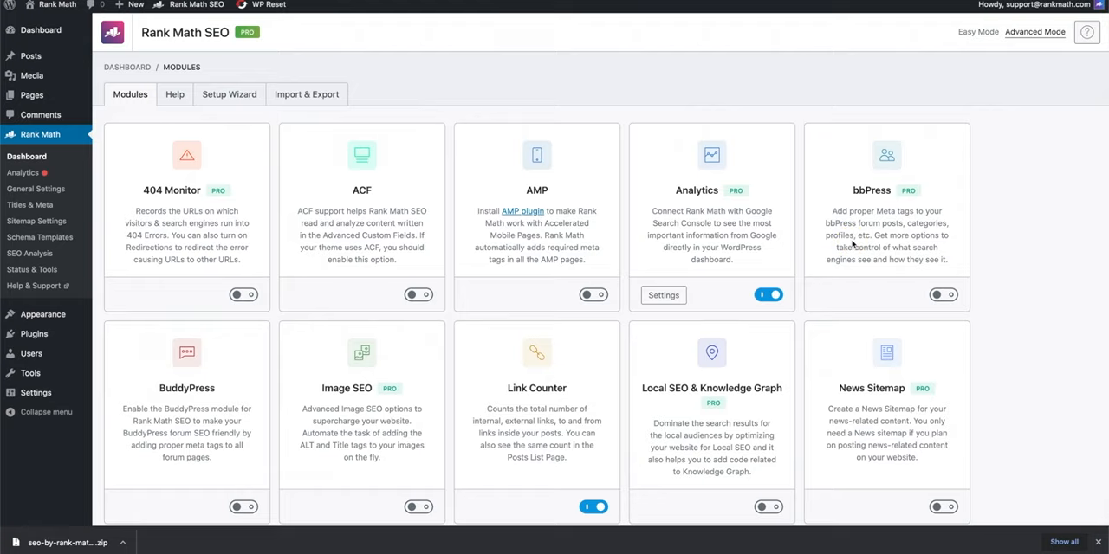
scroll(down, 3)
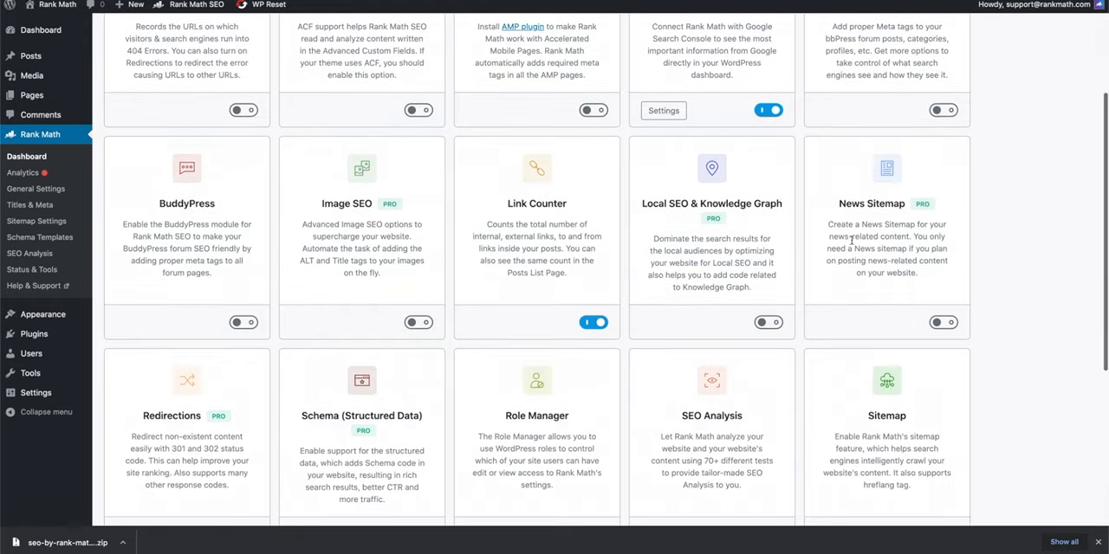
scroll(down, 3)
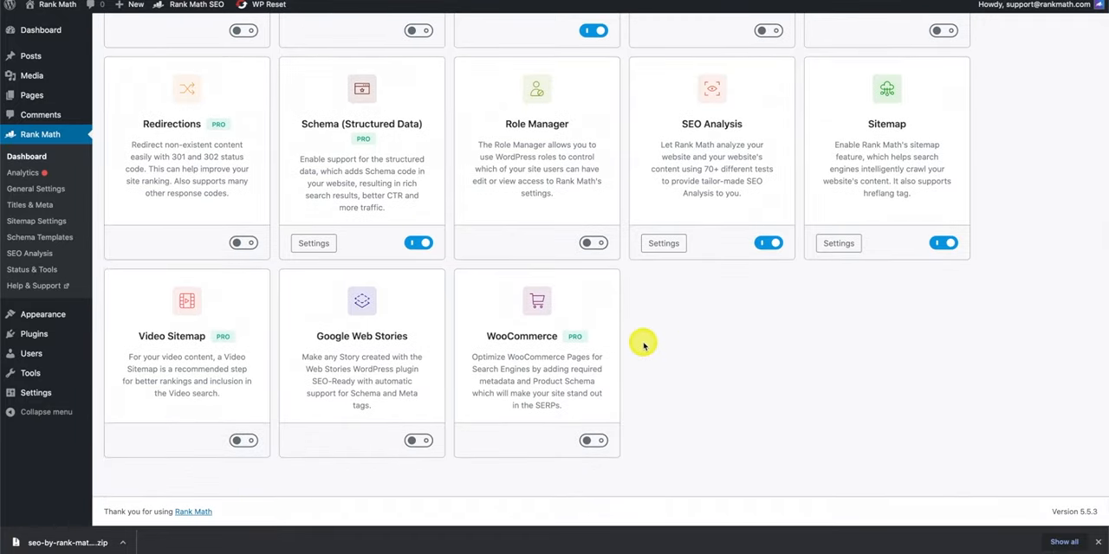
scroll(up, 3)
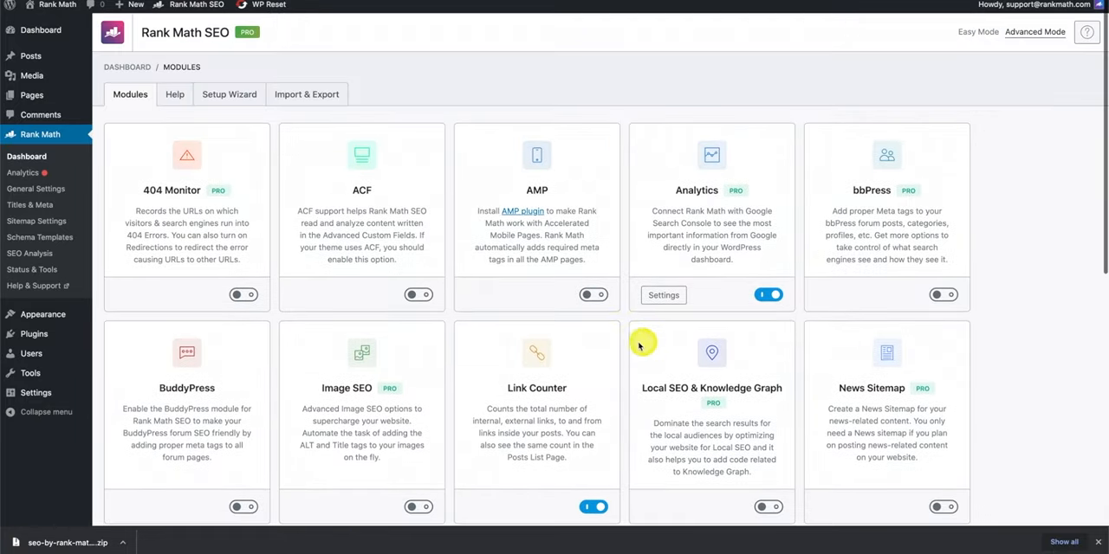
mouse_move(623, 343)
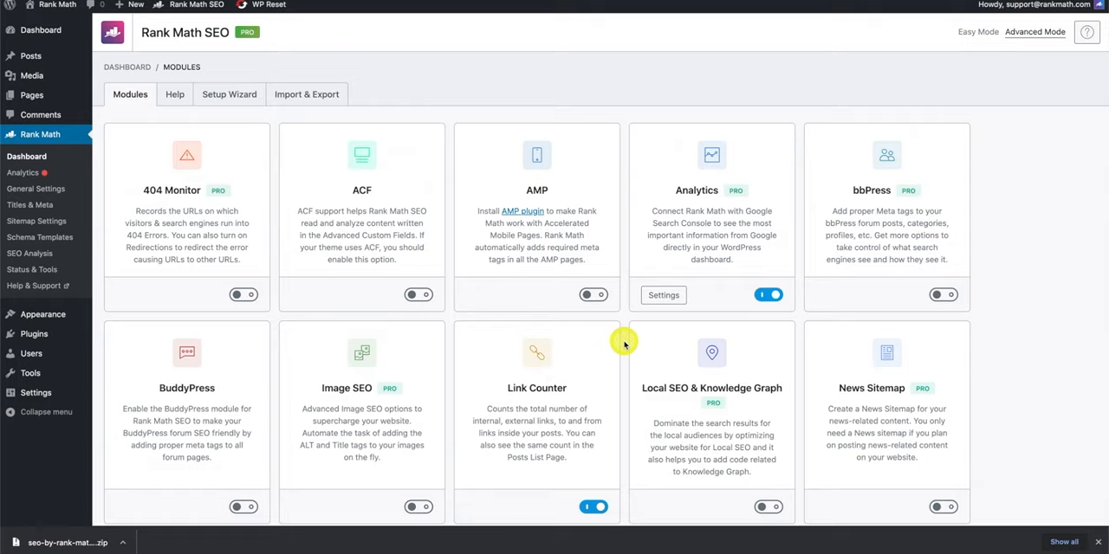
mouse_move(623, 345)
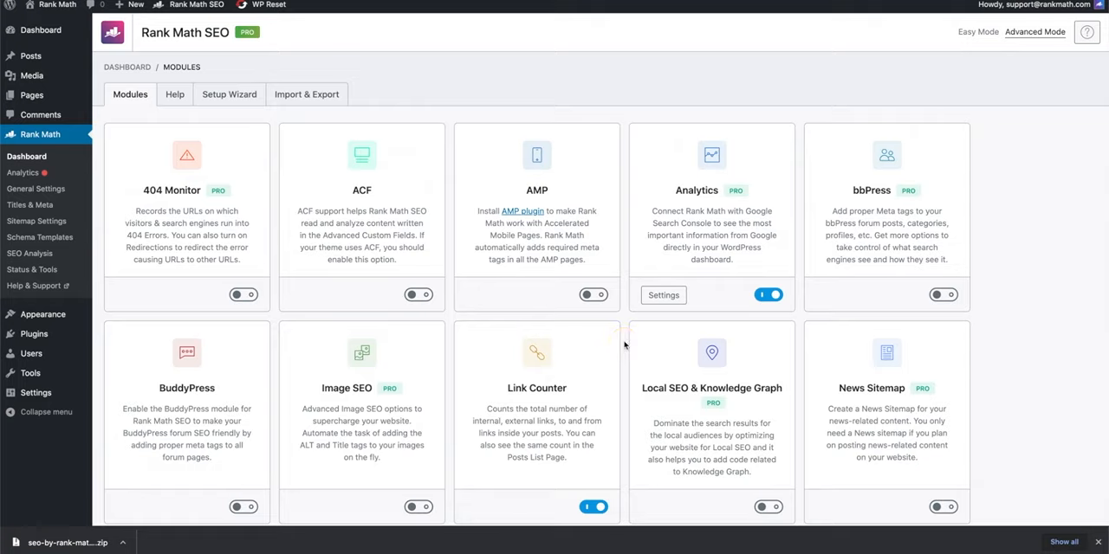